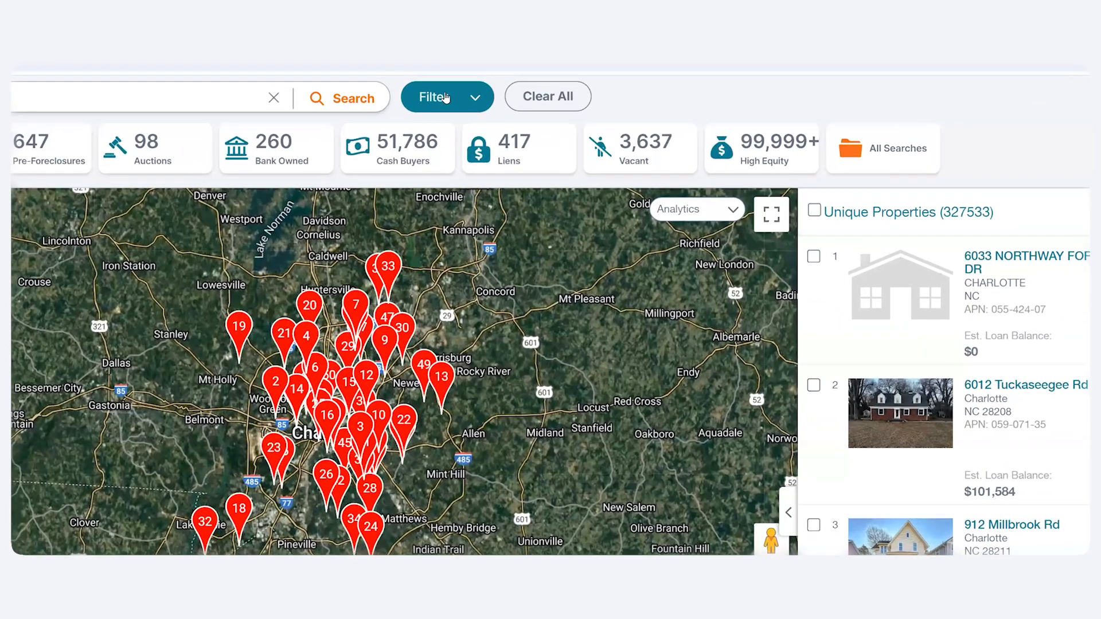
Open the Search Options filter panel for the Charlotte, NC search
click(446, 96)
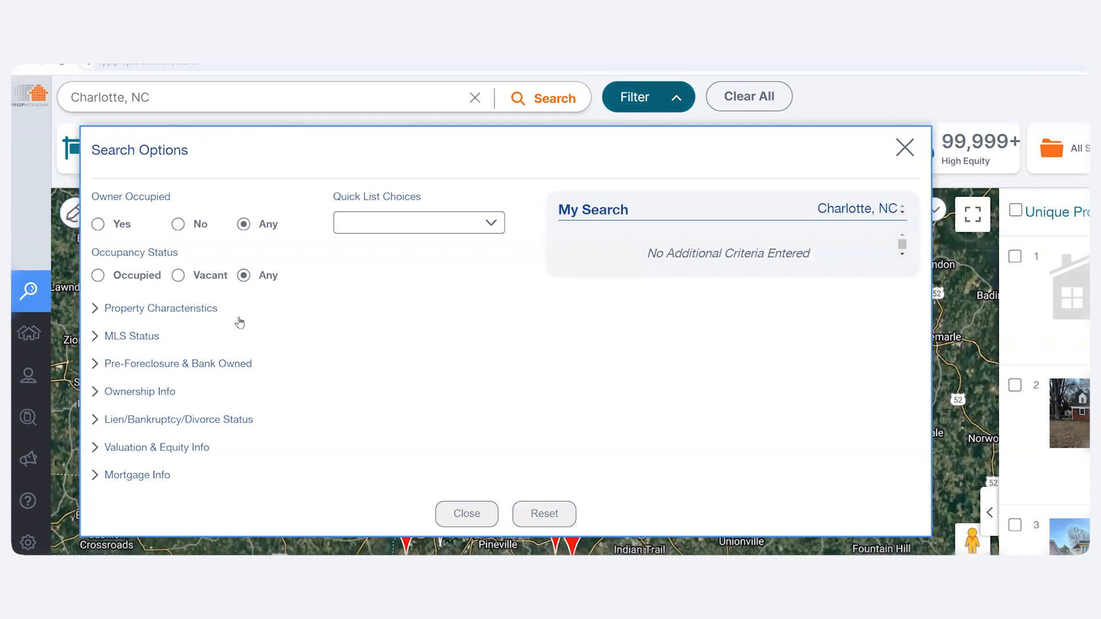
mouse_move(418, 222)
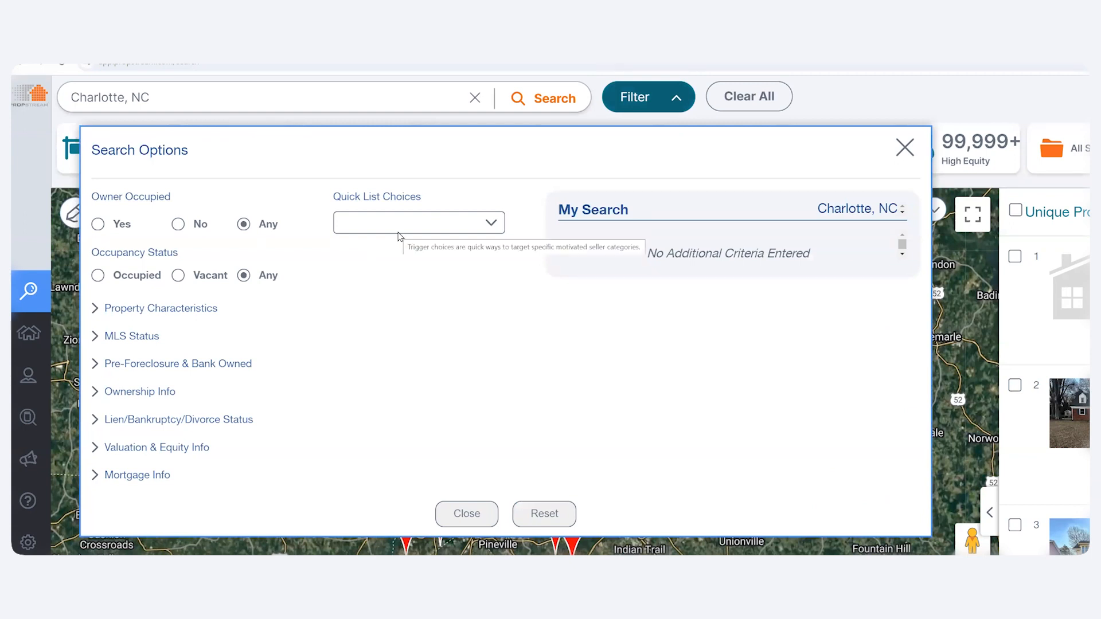
Set the quick list choice to Failed Listings
click(419, 223)
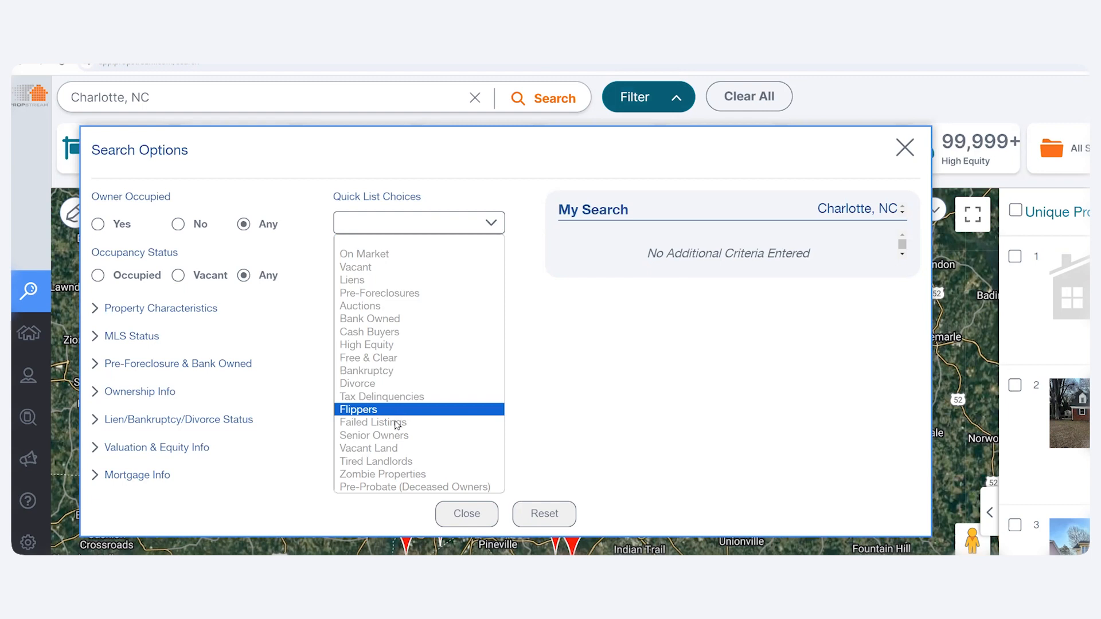
click(372, 422)
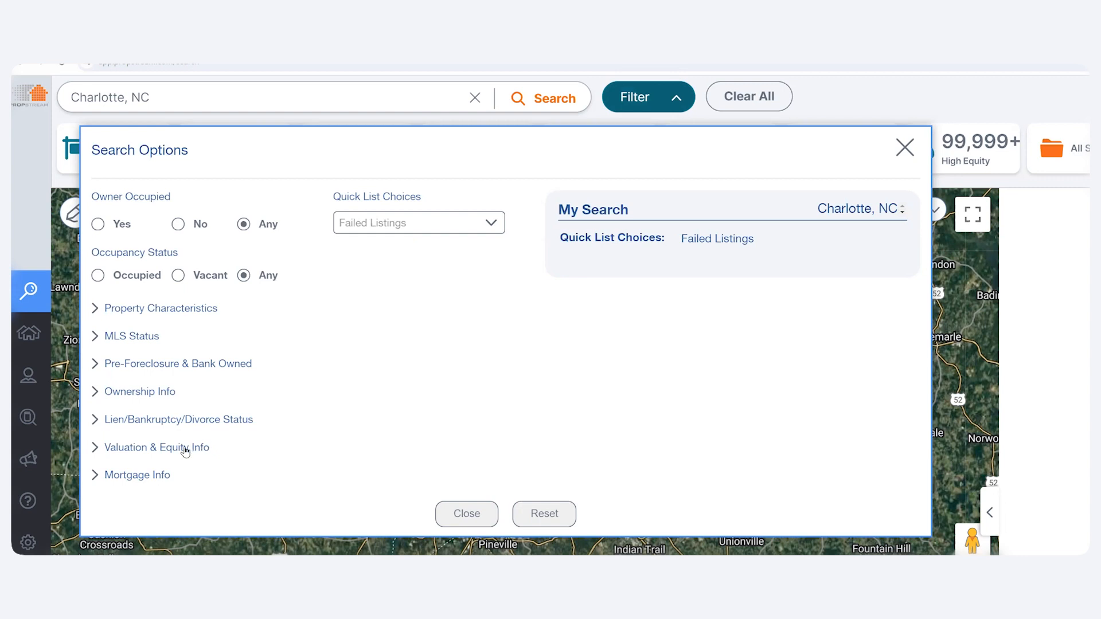
Expand Valuation & Equity Info and select the Estimated Equity % Min field
click(157, 447)
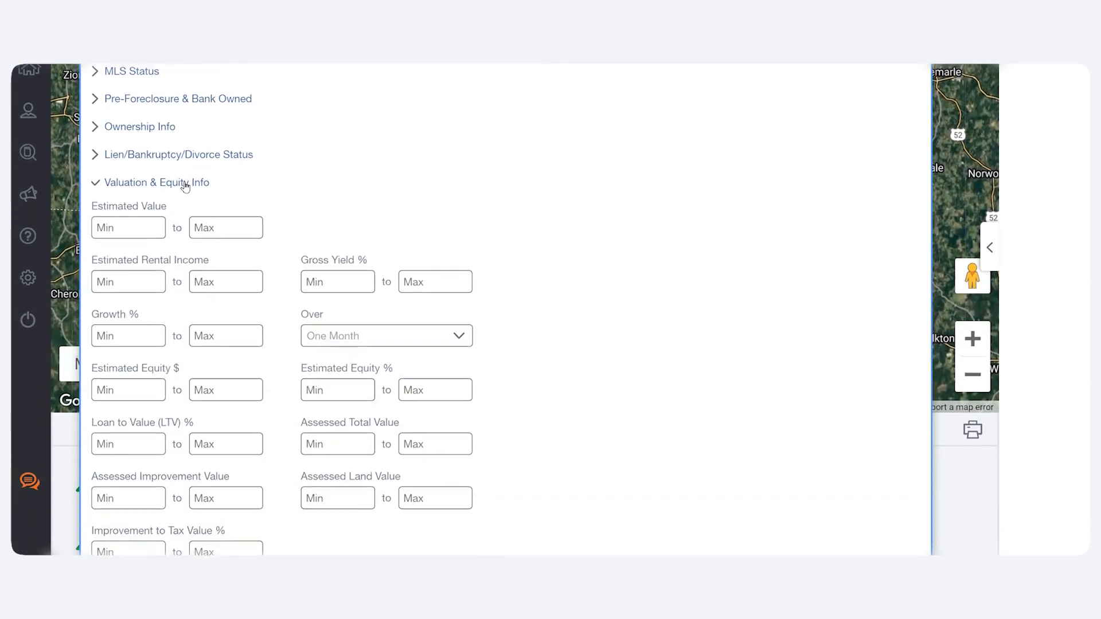
scroll(down, 3)
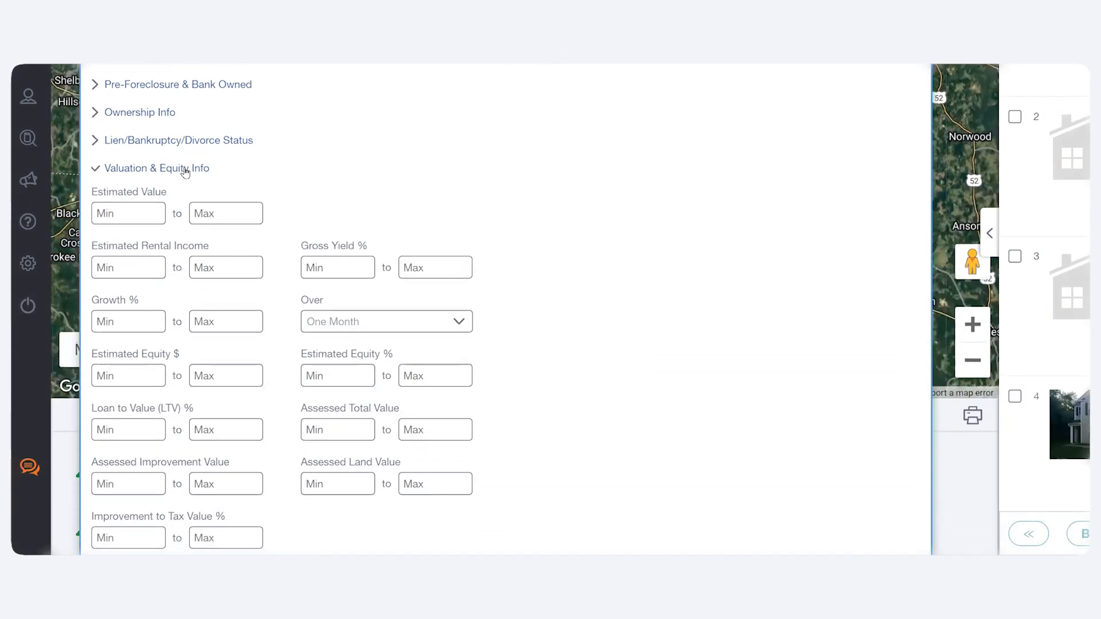
mouse_move(95, 360)
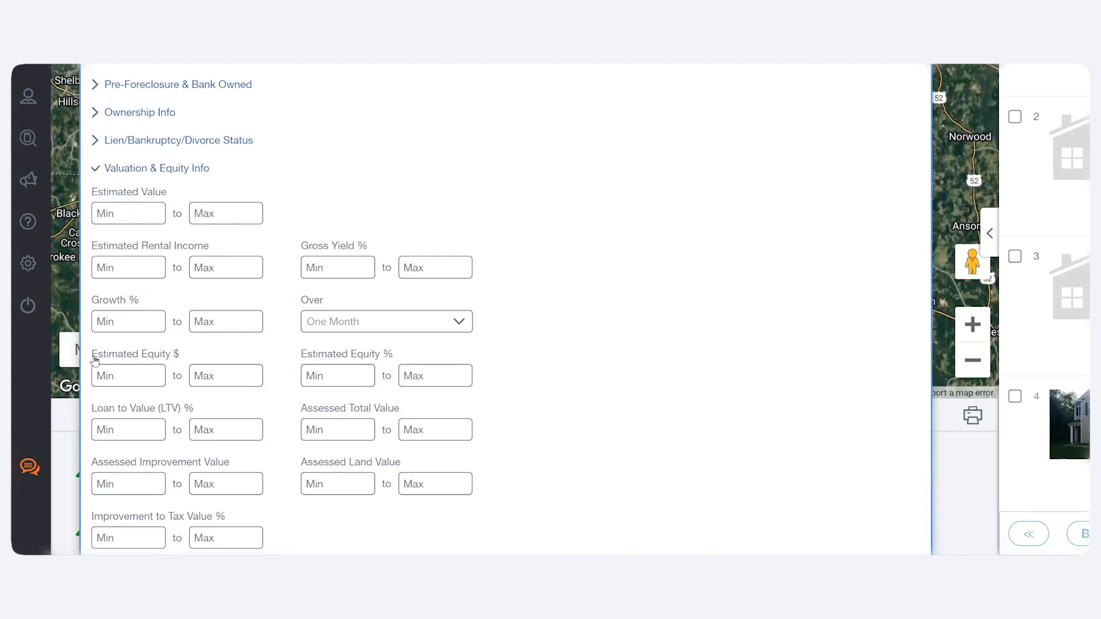
double_click(135, 354)
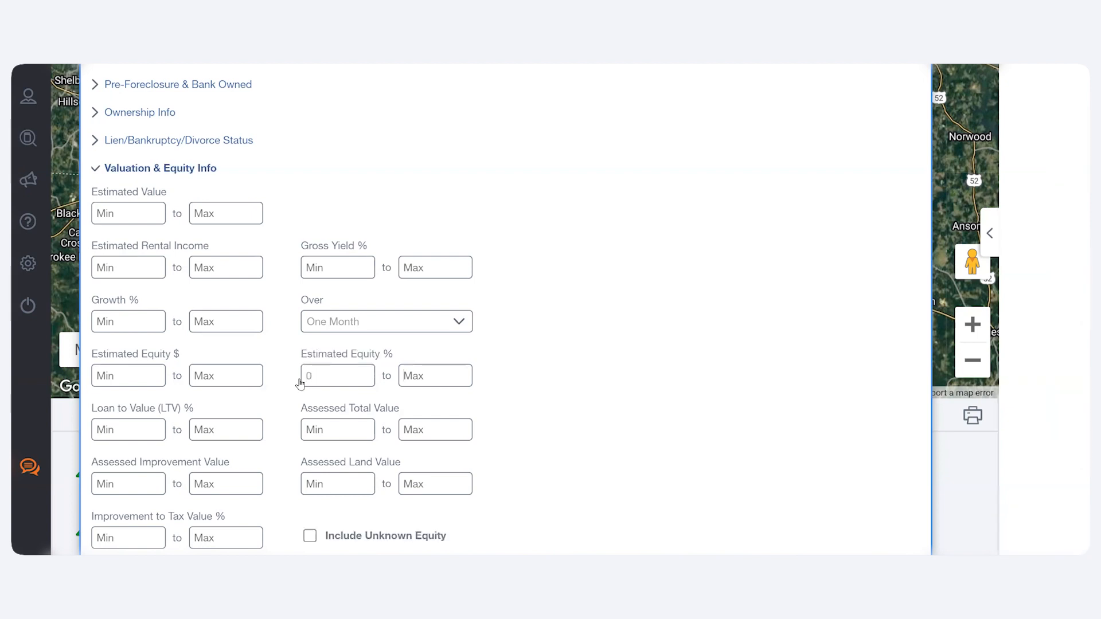
Enter 10 in Estimated Equity % Min, leaving 11,551 Failed Listings results
text(10)
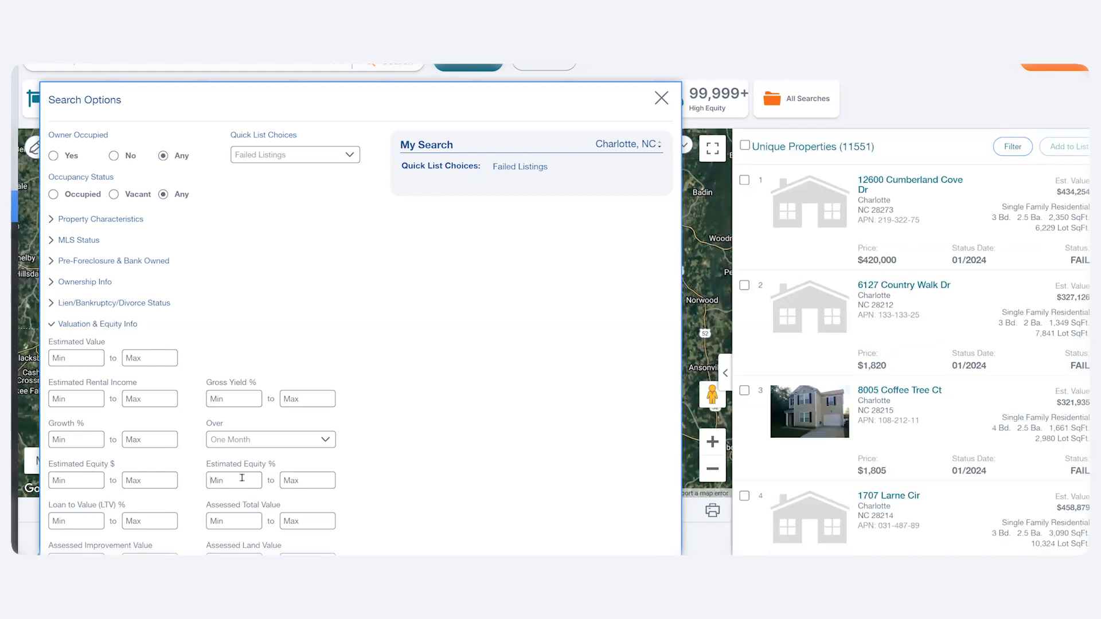
text(-10)
text(-2)
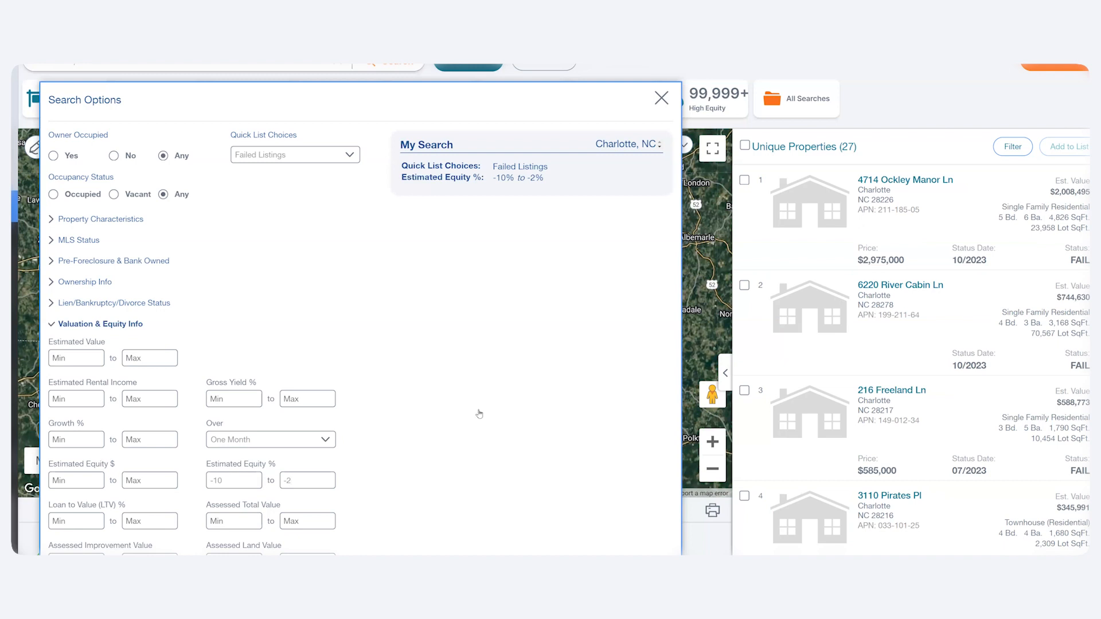
mouse_move(905, 179)
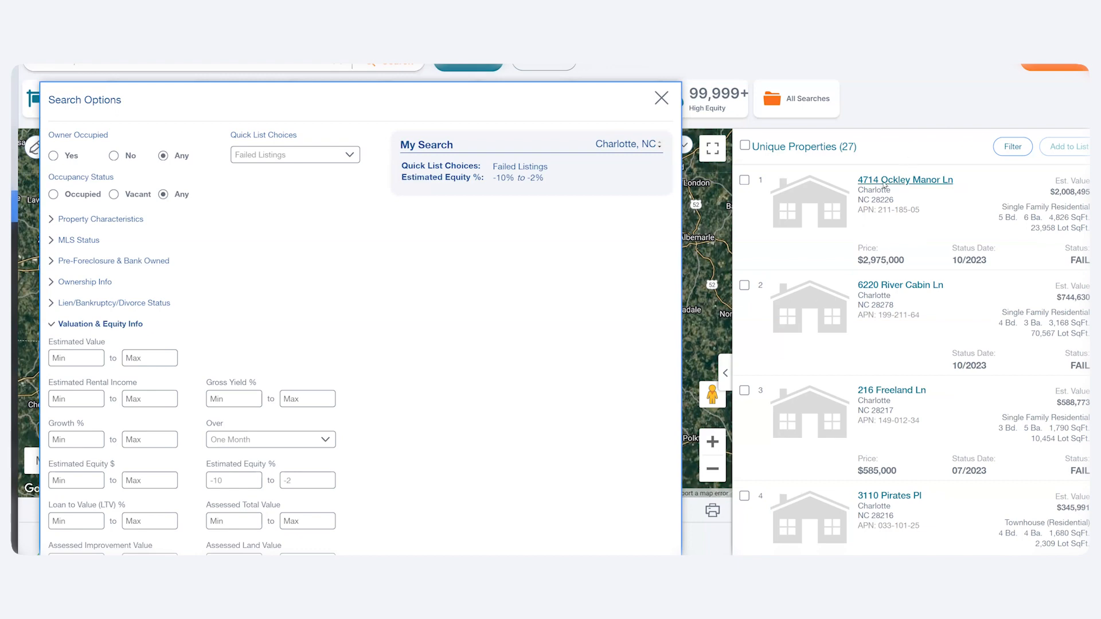
click(905, 180)
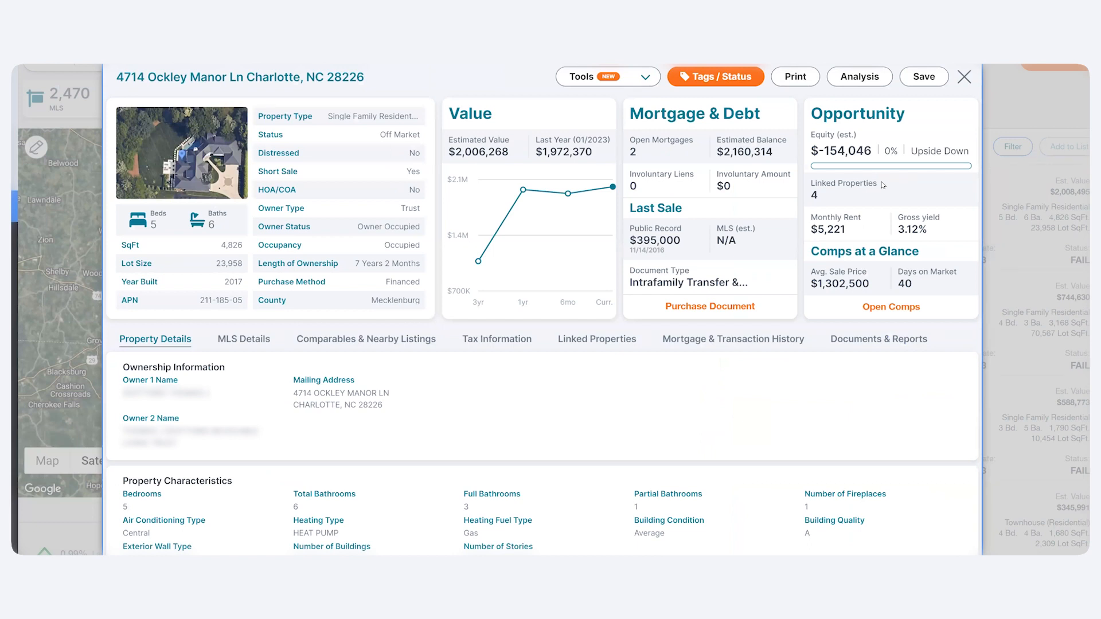
mouse_move(455, 65)
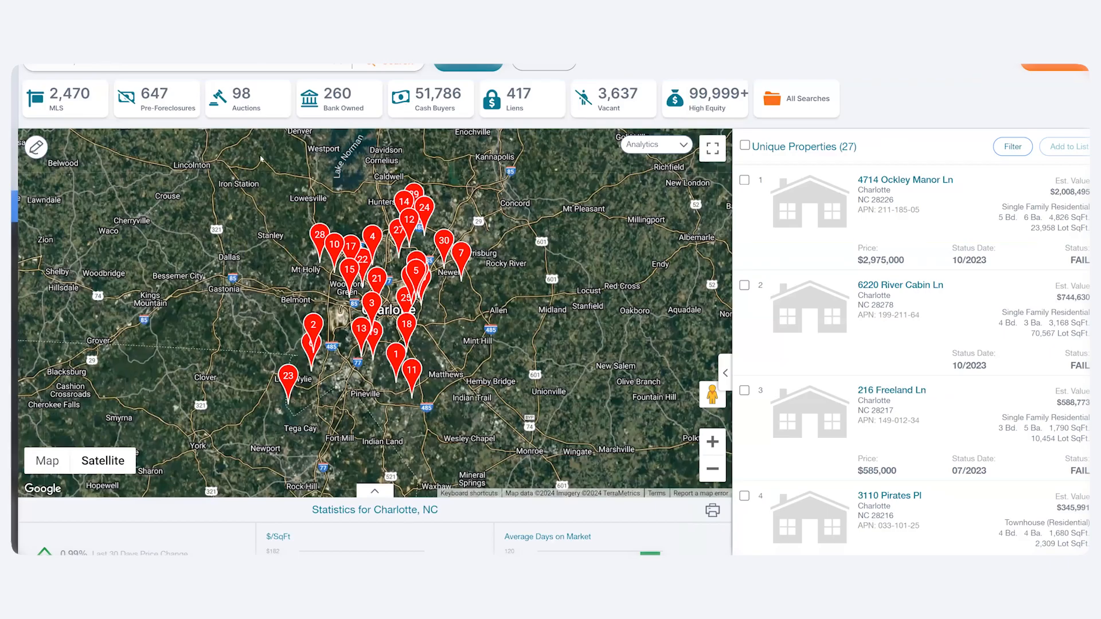
mouse_move(266, 179)
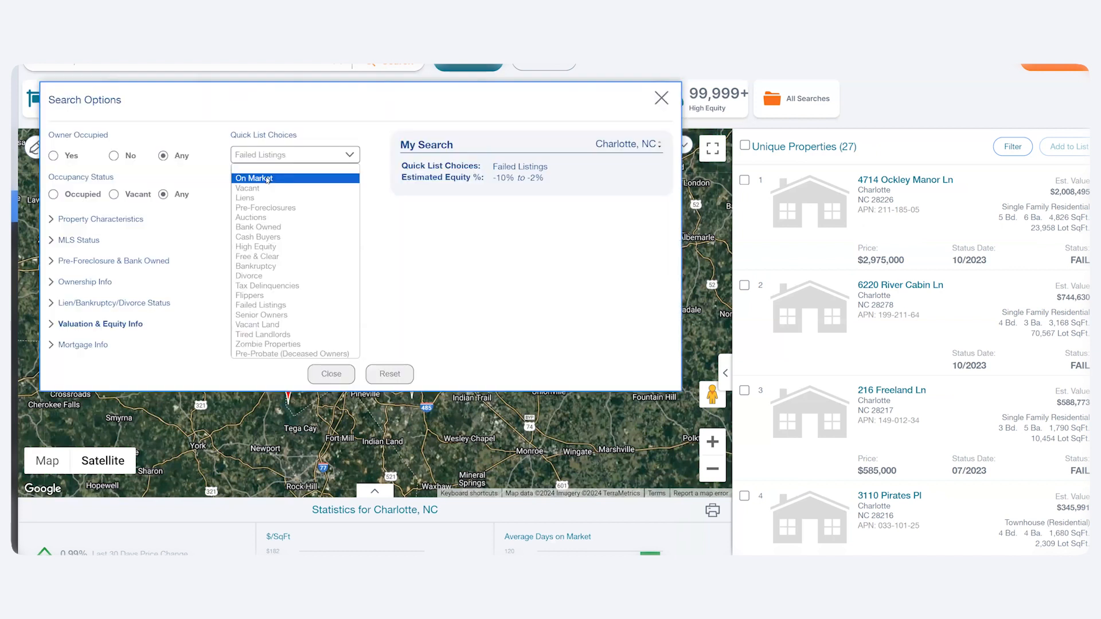
Switch the quick list from Failed Listings to Tax Delinquencies, showing 11 properties
click(261, 305)
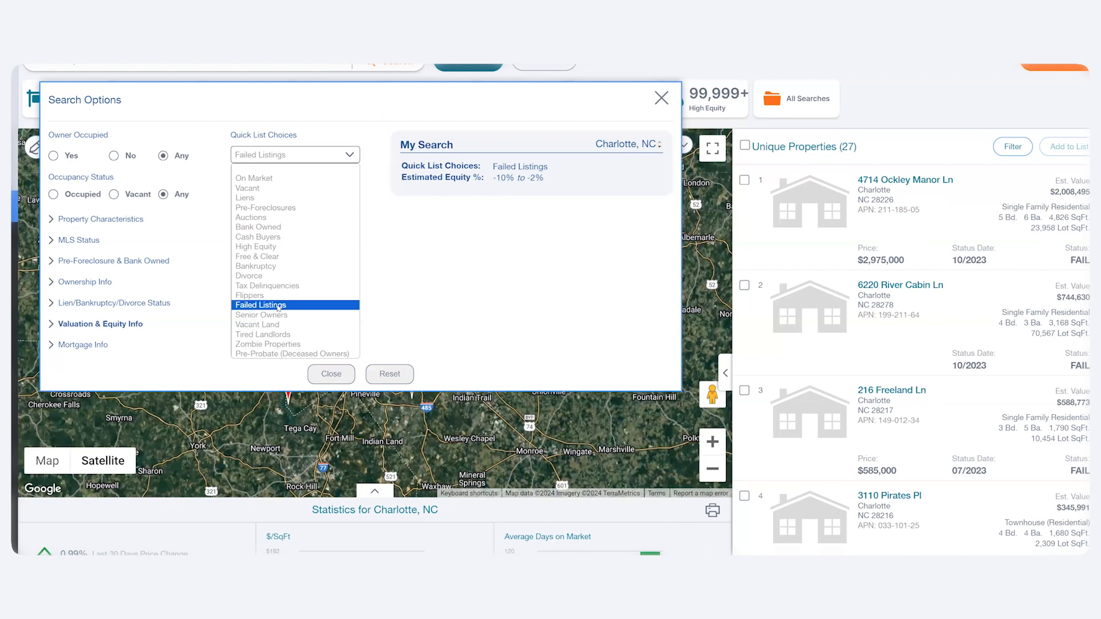
click(267, 285)
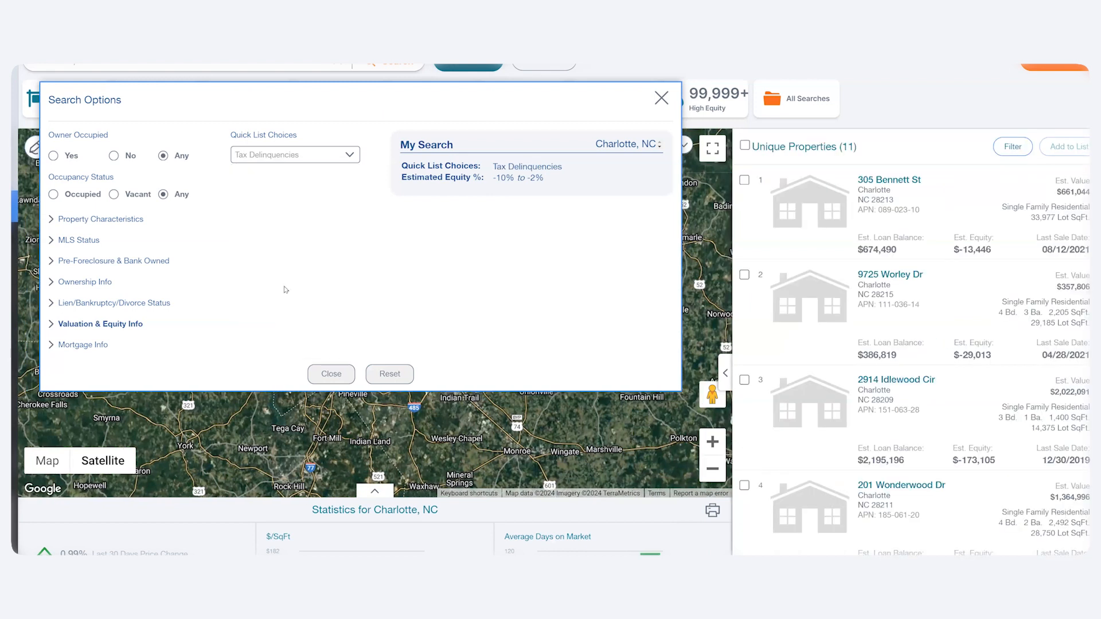